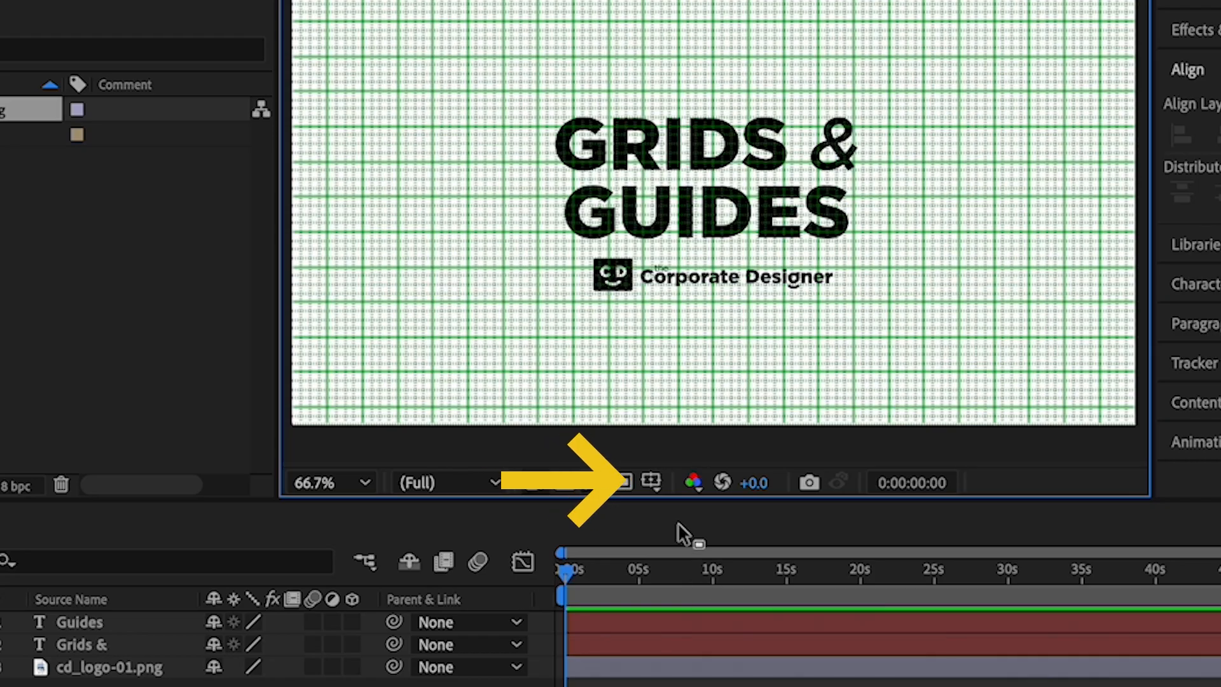
- Turn off the grid overlay from the viewer's Grid and Guide Options button
left_click(652, 481)
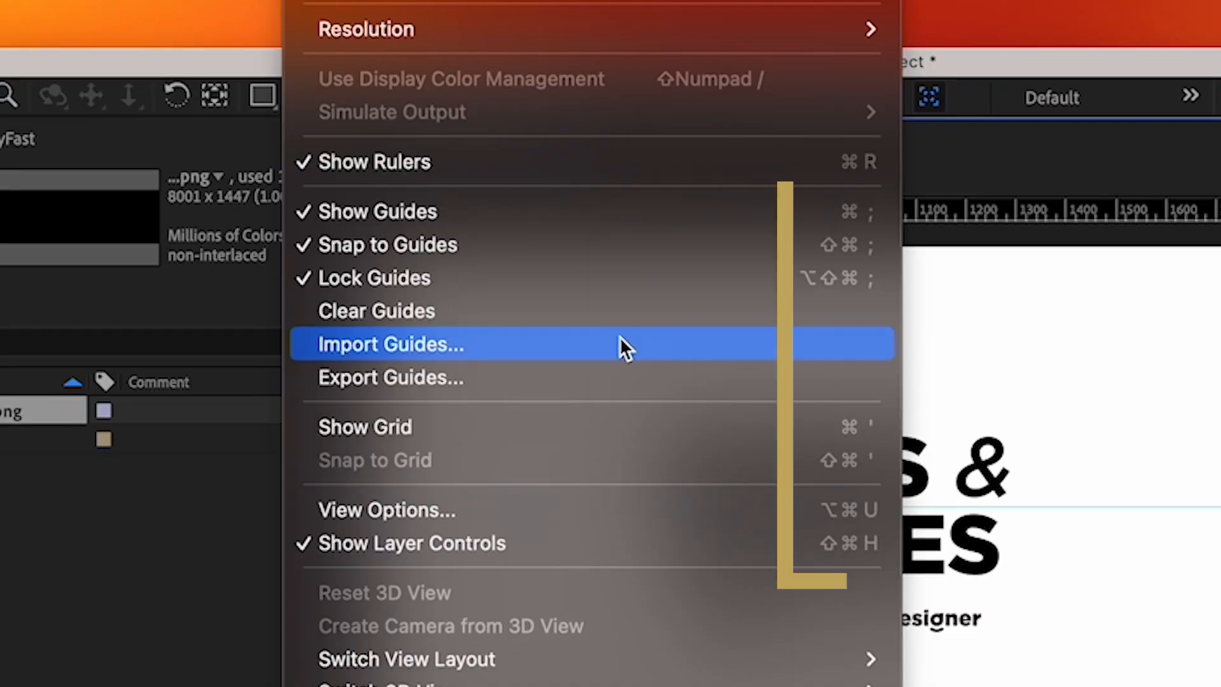
mouse_move(644, 386)
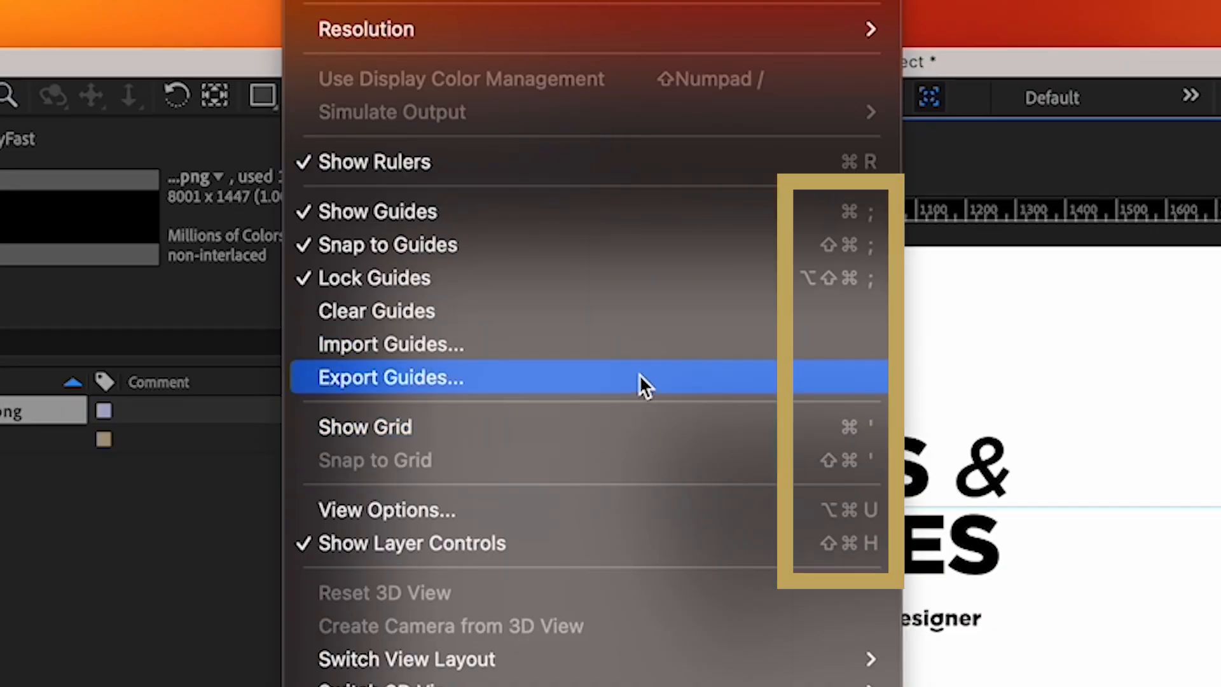
mouse_move(650, 326)
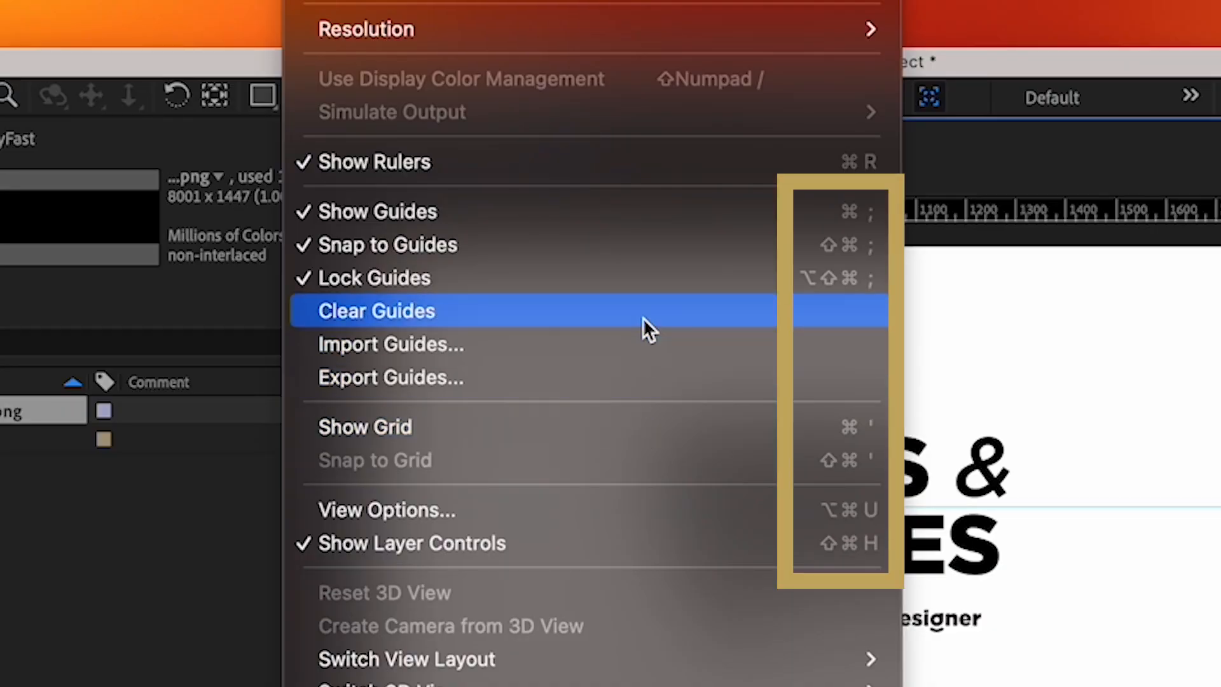